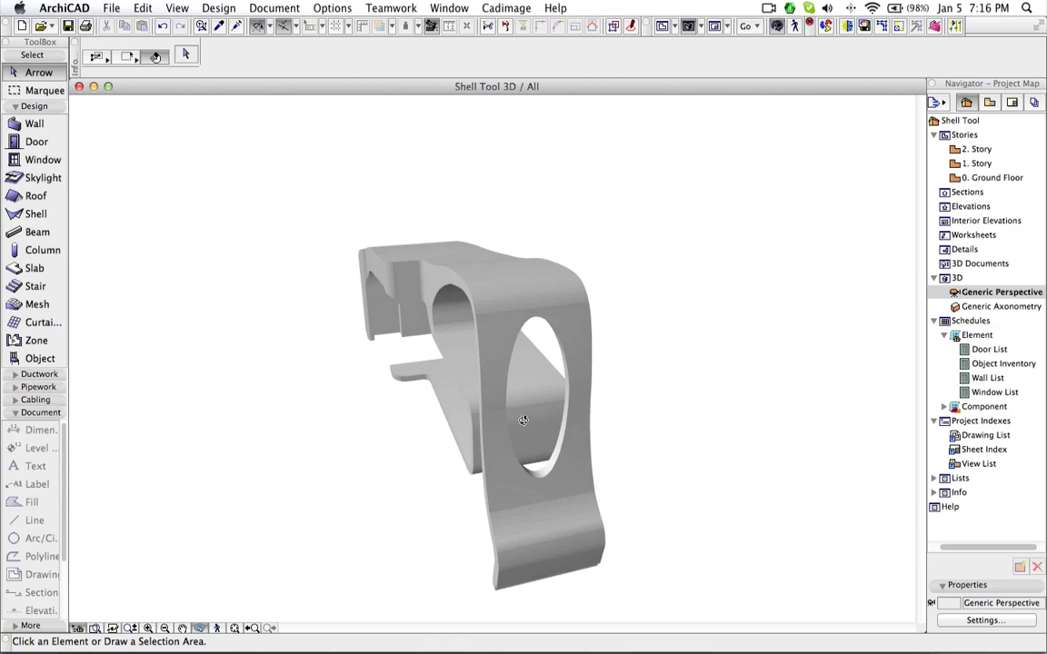
# Step: Switch from the 3D view to the Ground Floor plan with the front, top and side view drawings
pyautogui.moveTo(524, 419); pyautogui.dragTo(491, 360)
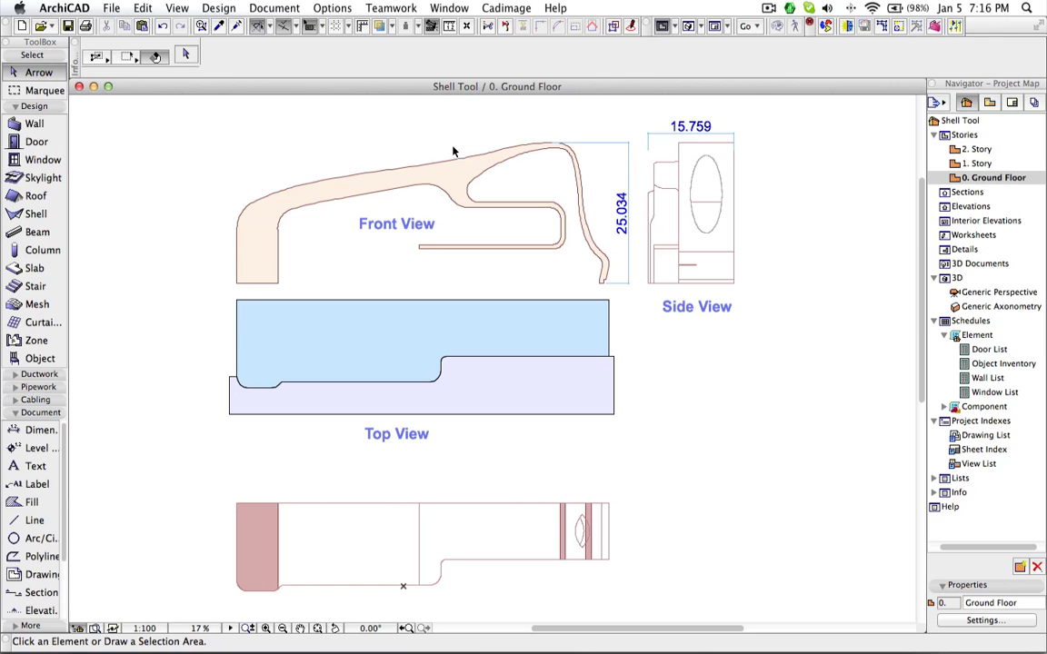
pyautogui.moveTo(464, 243)
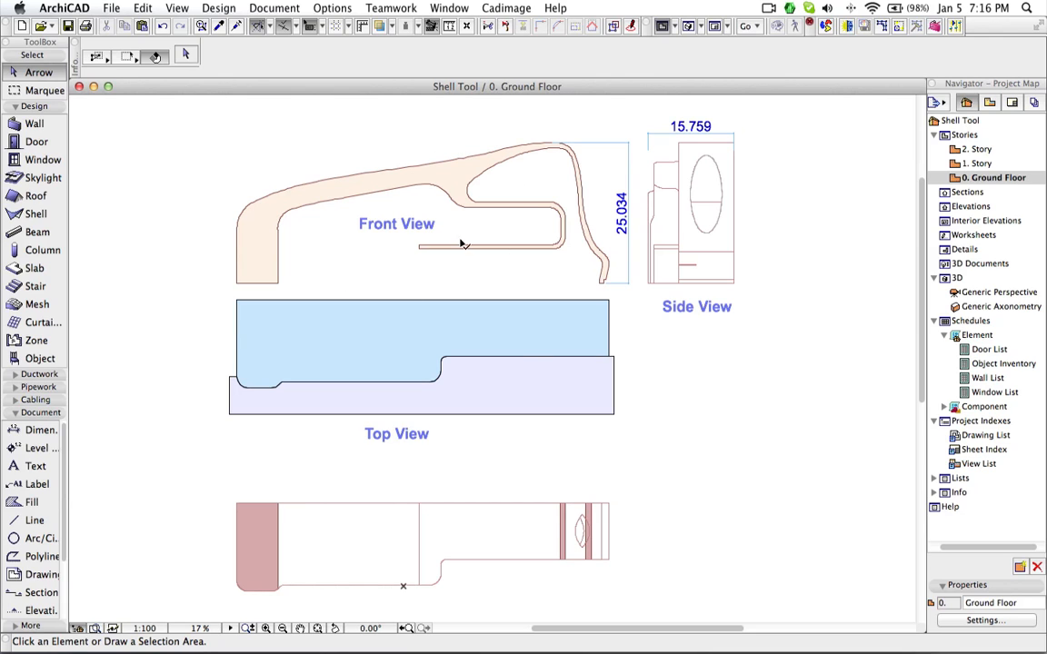
pyautogui.moveTo(483, 316)
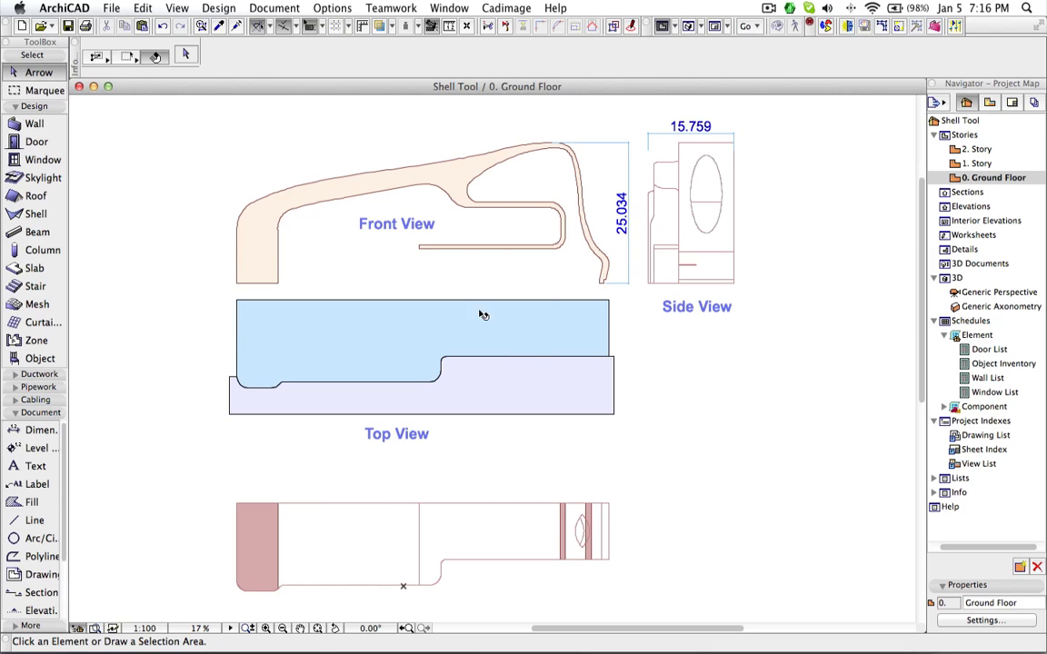
pyautogui.moveTo(719, 174)
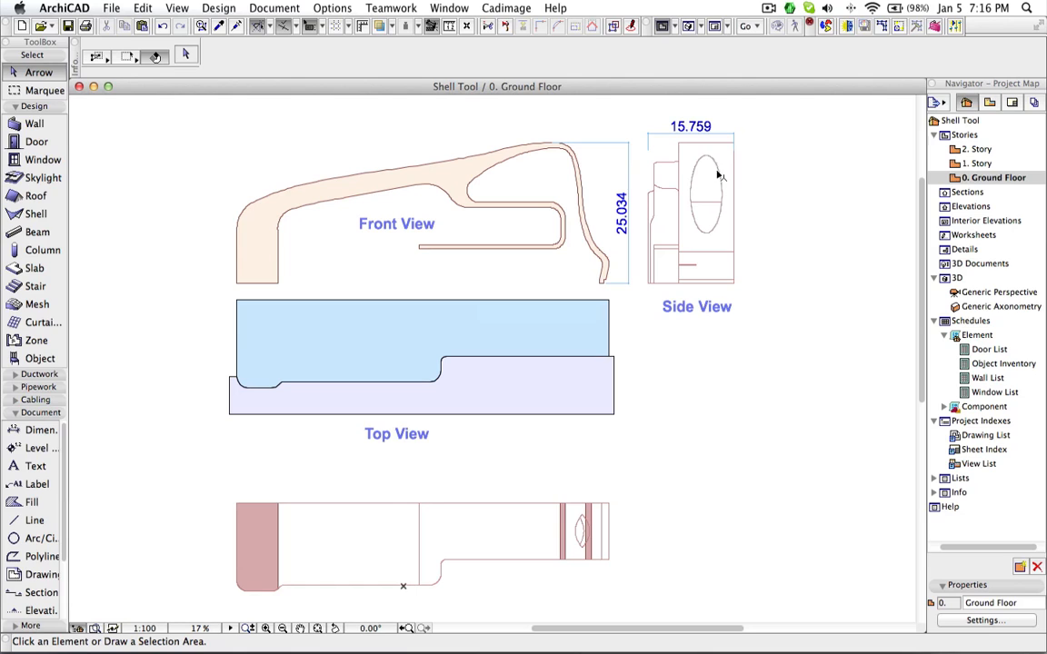
pyautogui.moveTo(718, 172)
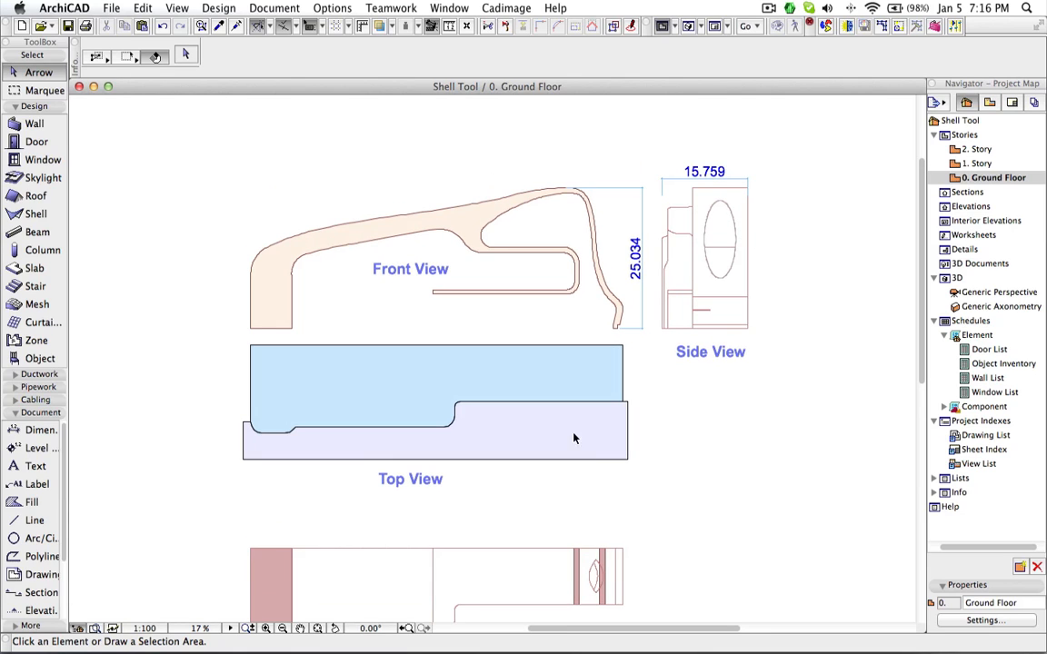
pyautogui.moveTo(545, 354)
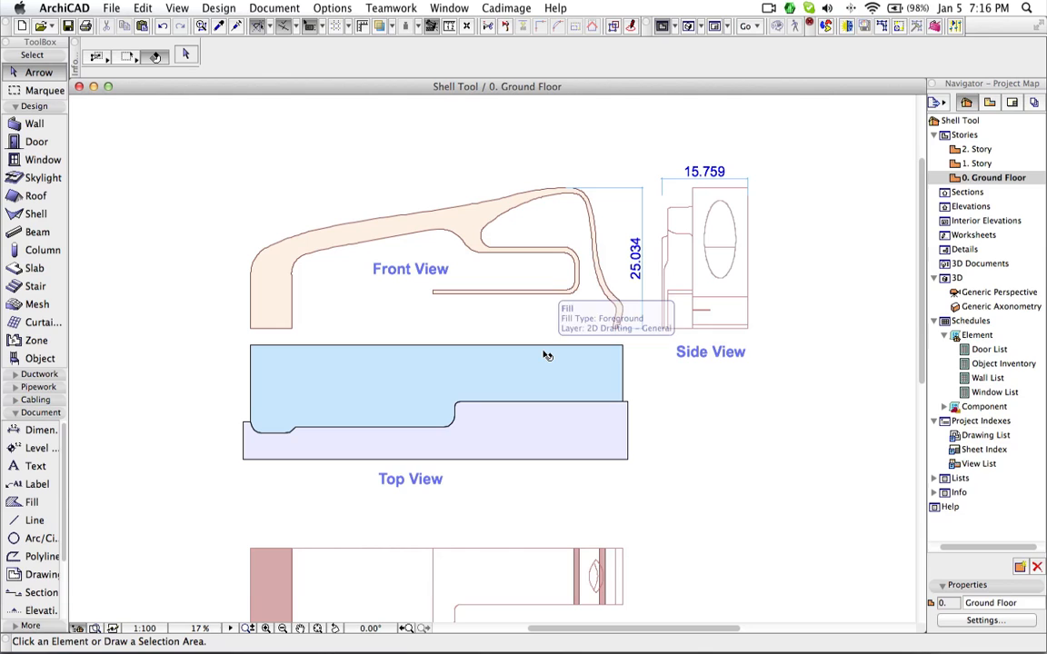
pyautogui.moveTo(141, 232)
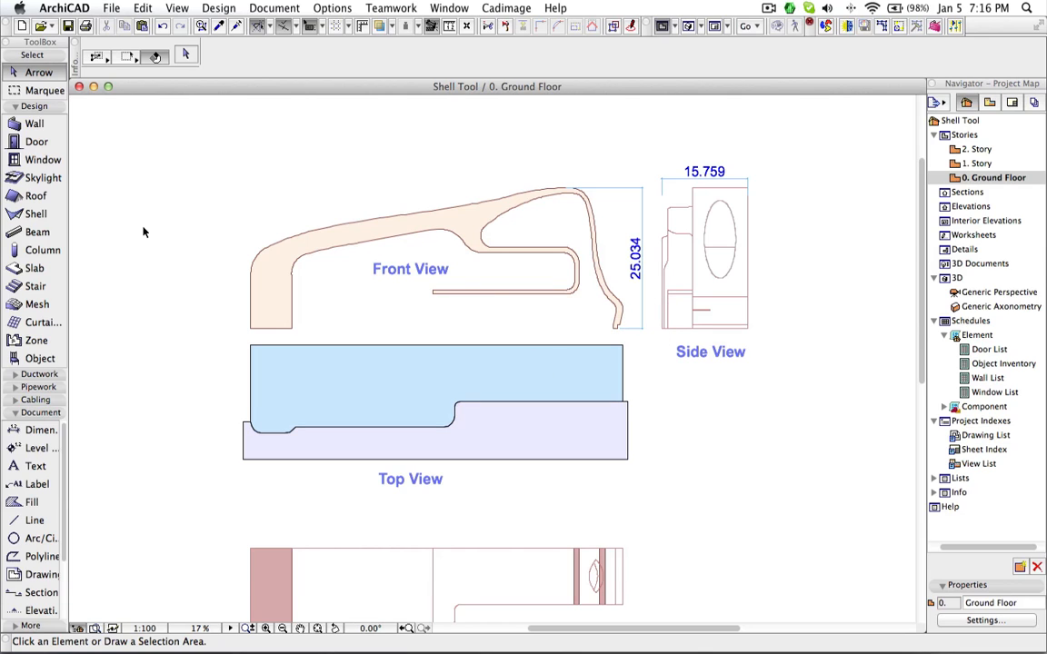
# Step: Create an extruded shell over the Front View drawing with extrusion length 16000
pyautogui.click(36, 214)
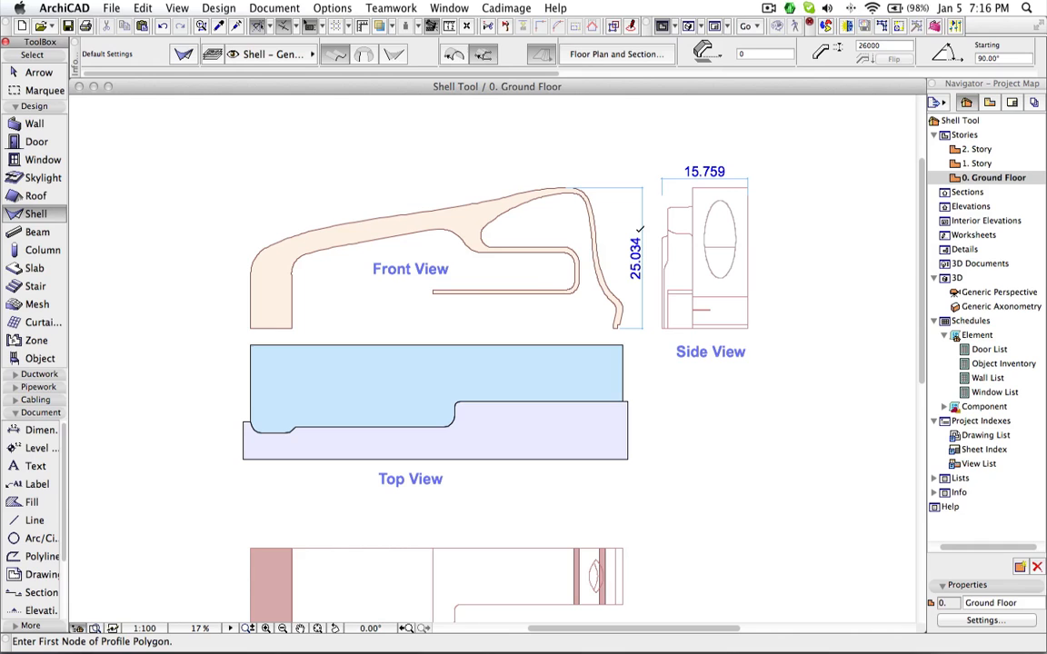
pyautogui.click(251, 329)
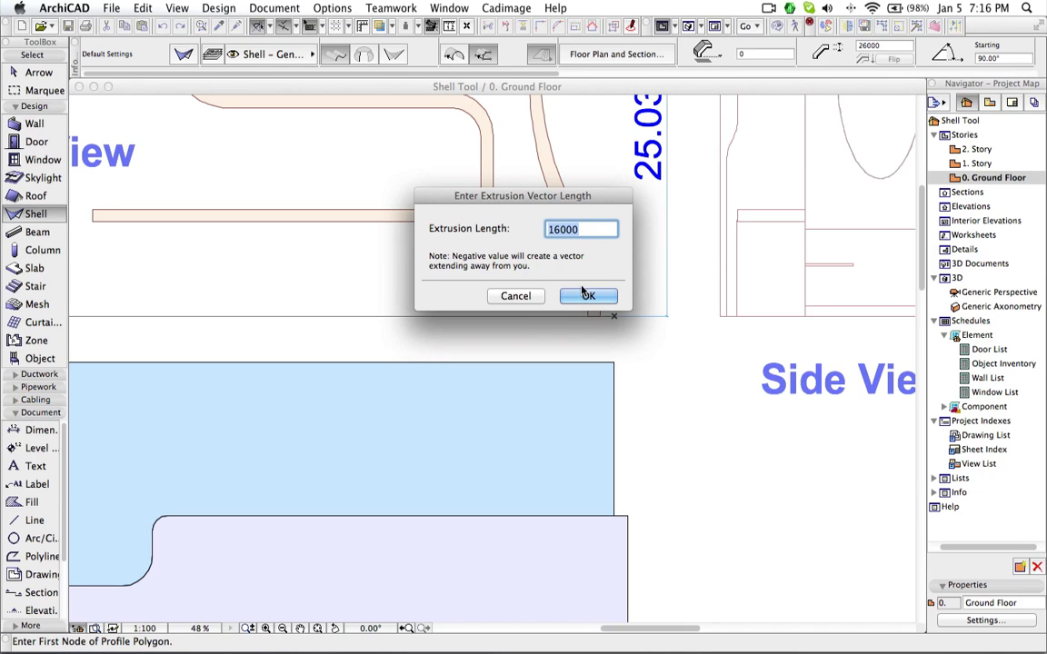
pyautogui.click(587, 294)
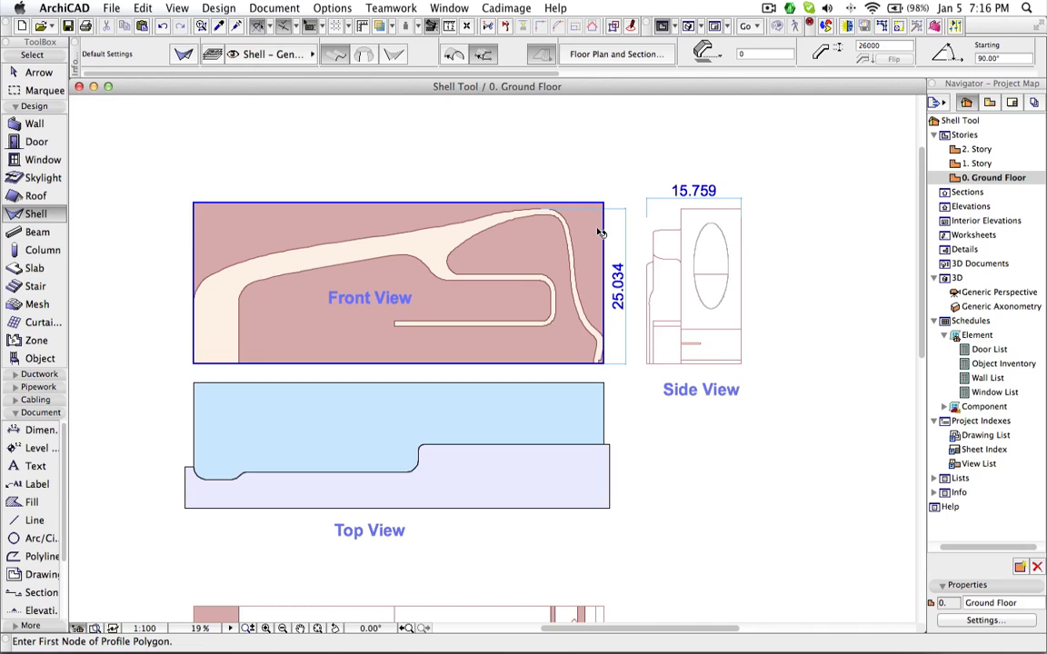
pyautogui.moveTo(607, 233)
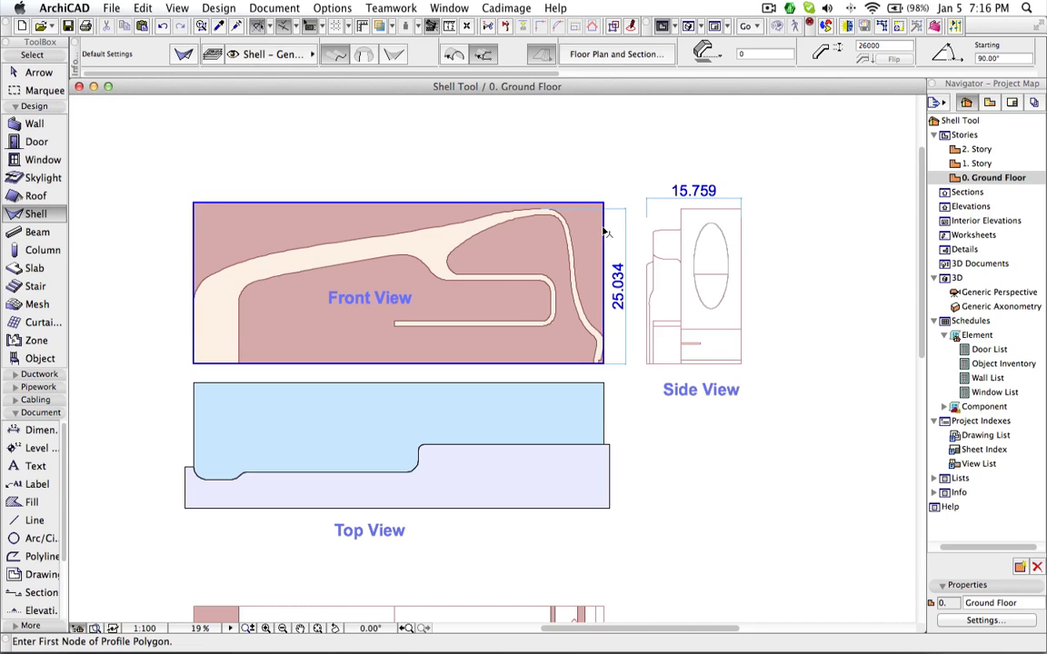
# Step: Start Define Shell Contour on the shell to trace the curved Front View outline
pyautogui.rightClick(400, 282)
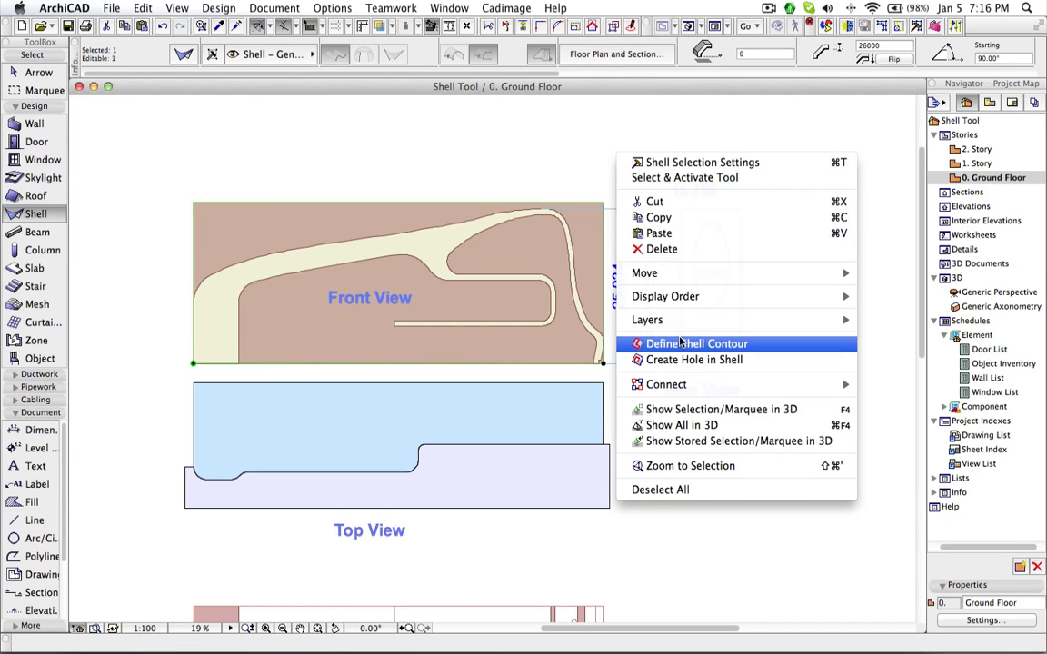
pyautogui.click(698, 343)
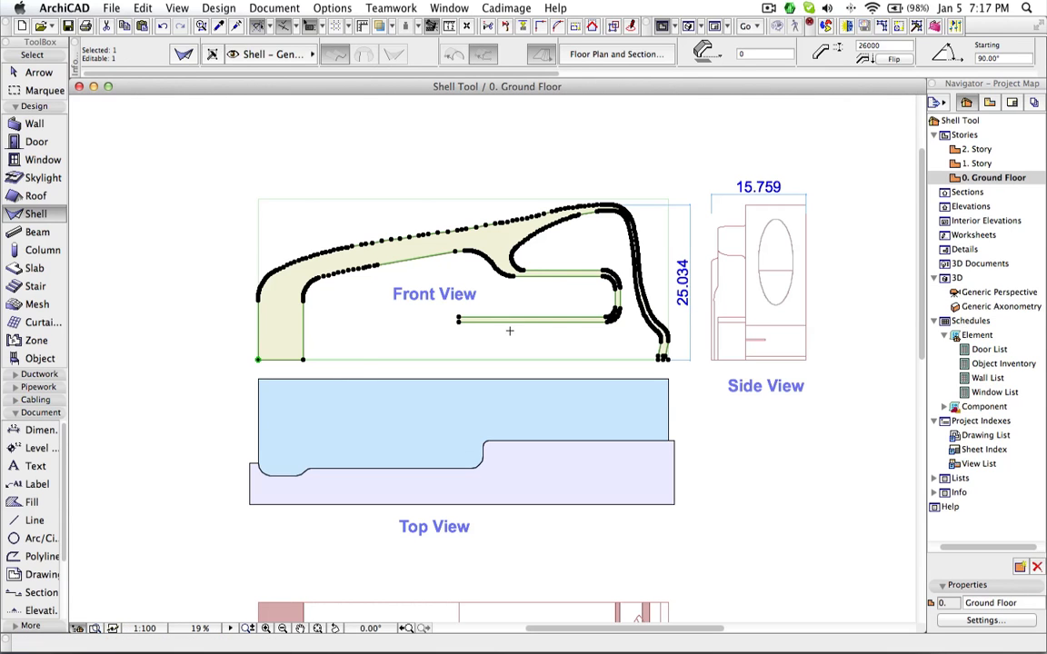
pyautogui.moveTo(456, 342)
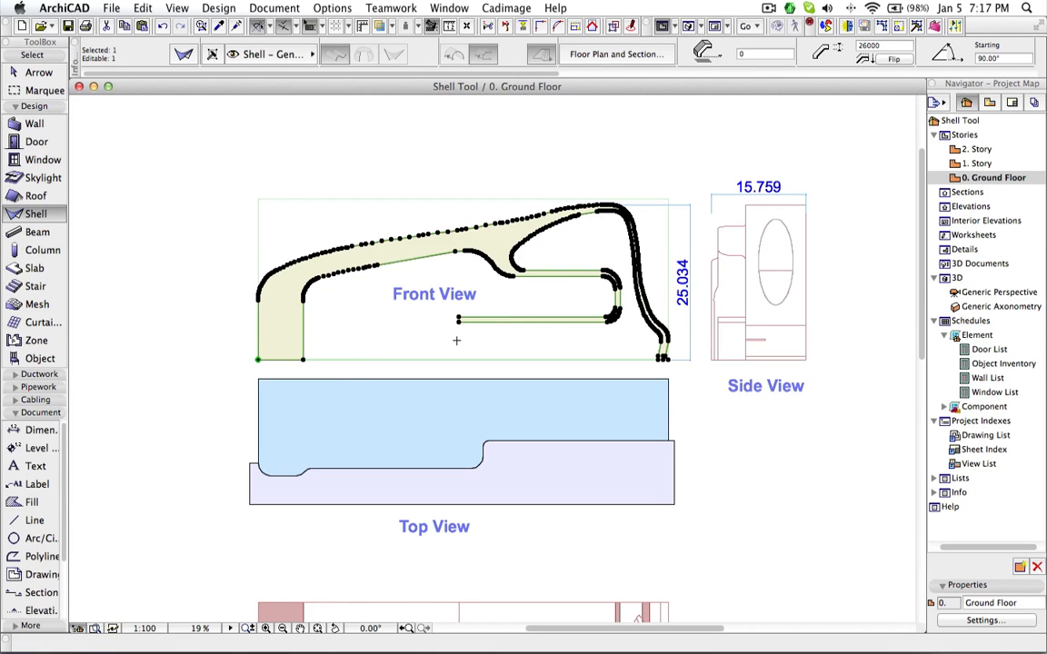
# Step: Close the contour to trim the shell, view it in 3D, and return to the Ground Floor plan
pyautogui.click(1000, 291)
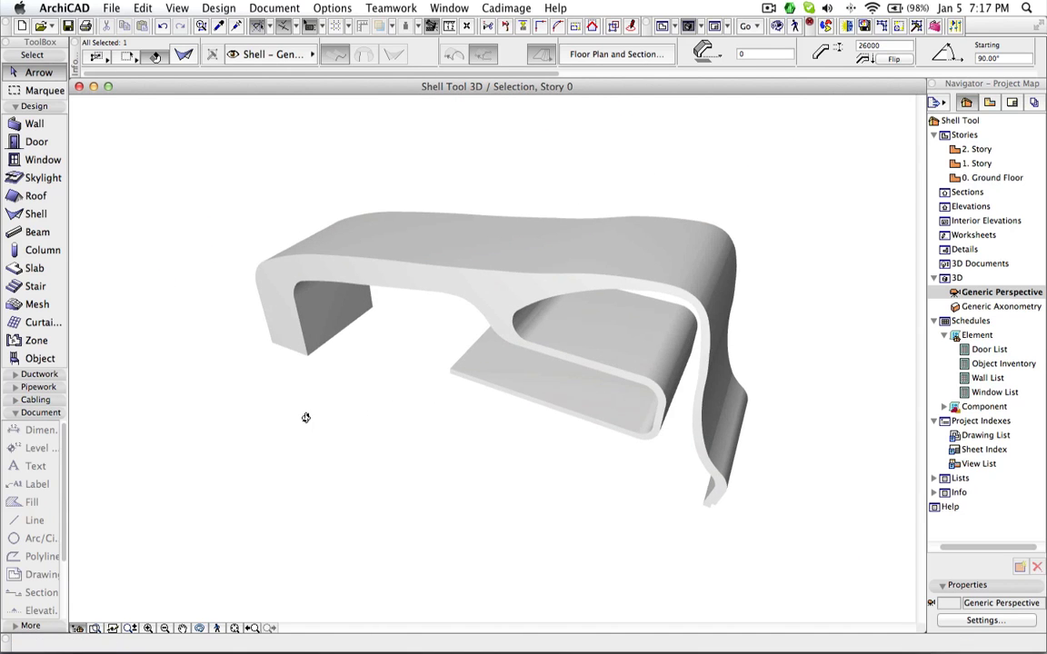
pyautogui.click(994, 178)
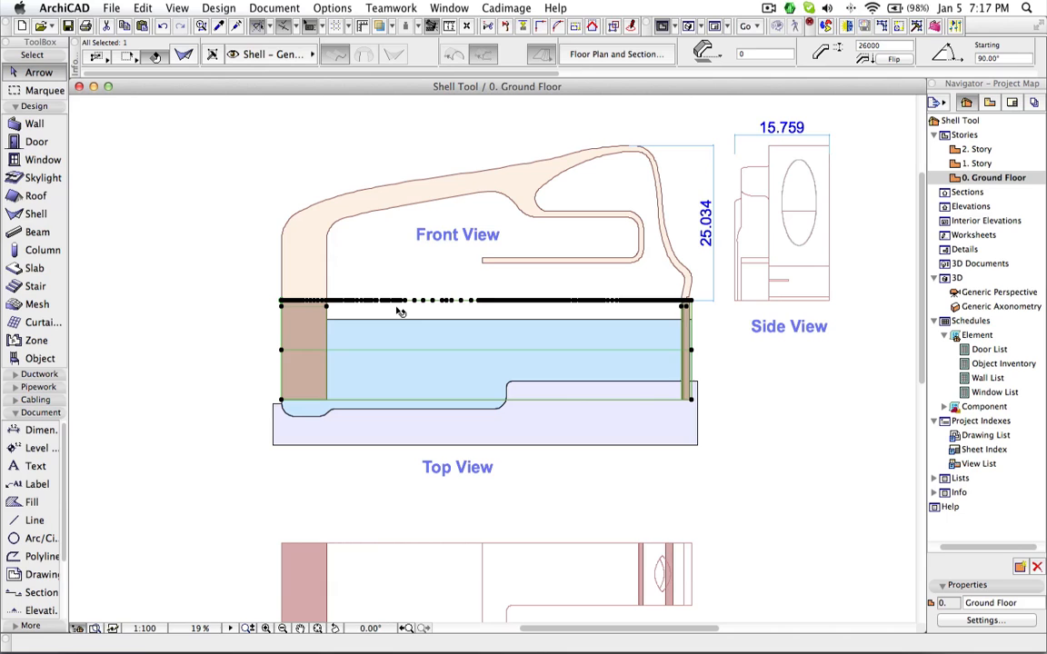
# Step: Select the shell piece in the Top View and show it alone in the 3D window
pyautogui.click(396, 311)
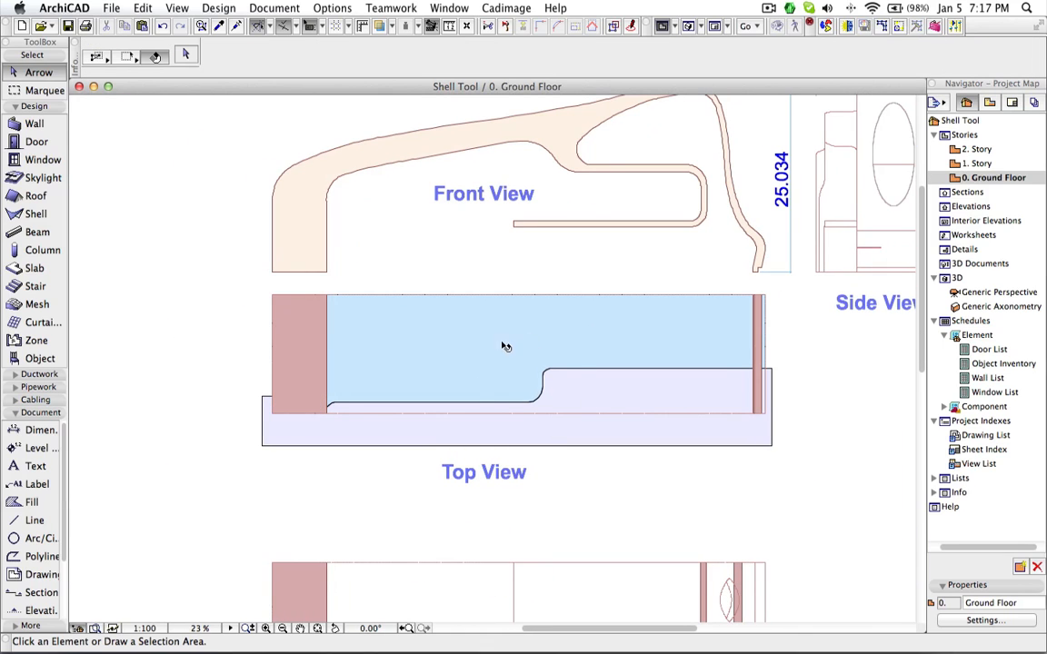
pyautogui.moveTo(497, 347)
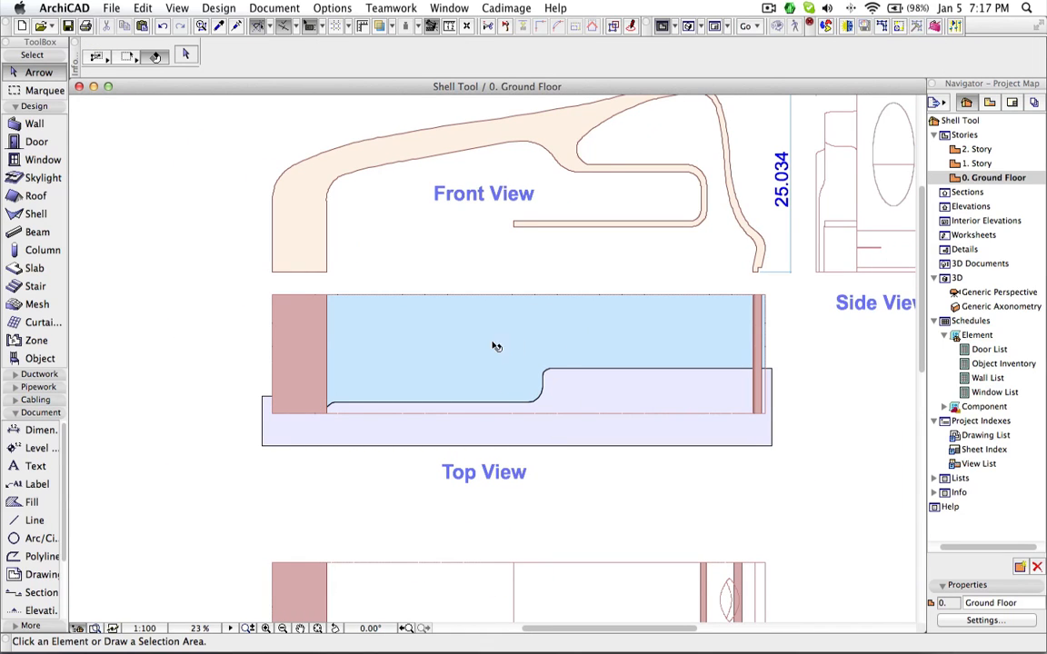
pyautogui.moveTo(641, 309)
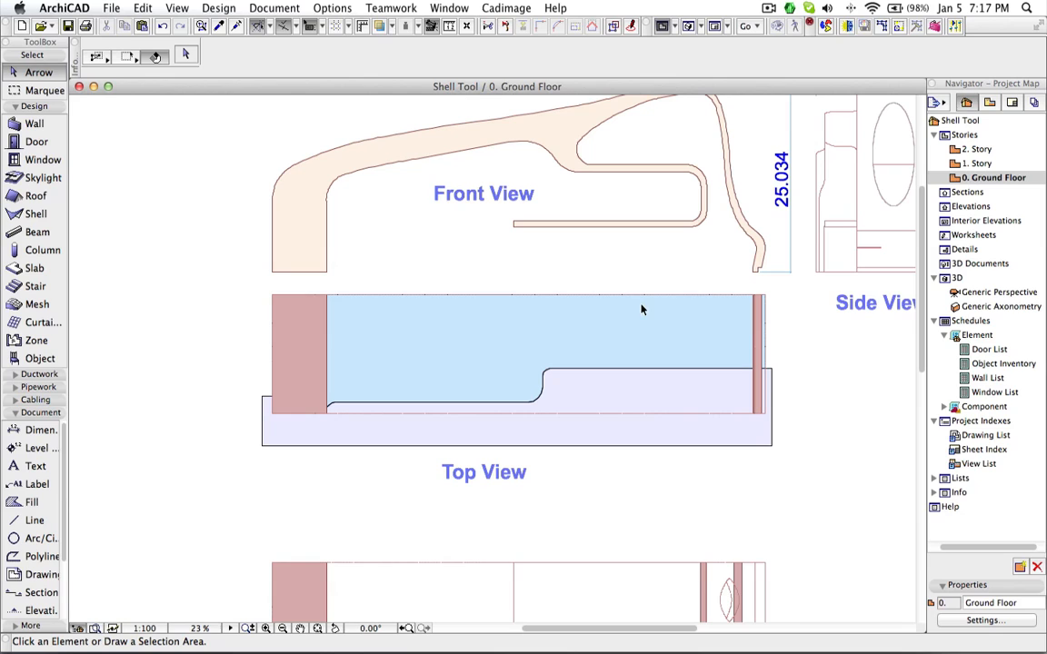
pyautogui.moveTo(720, 442)
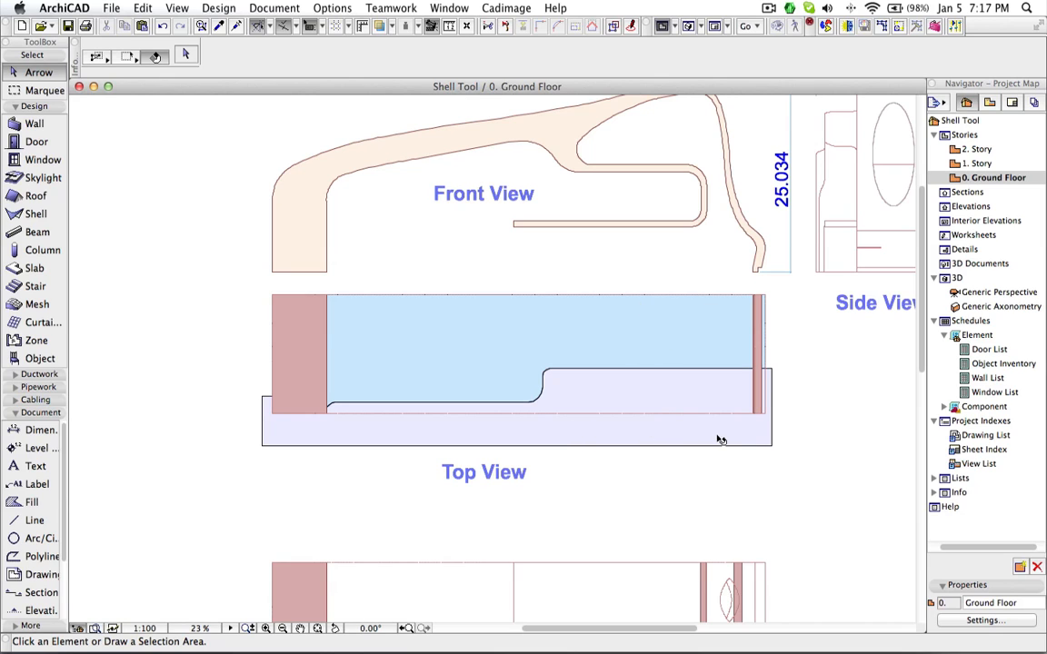
pyautogui.moveTo(480, 383)
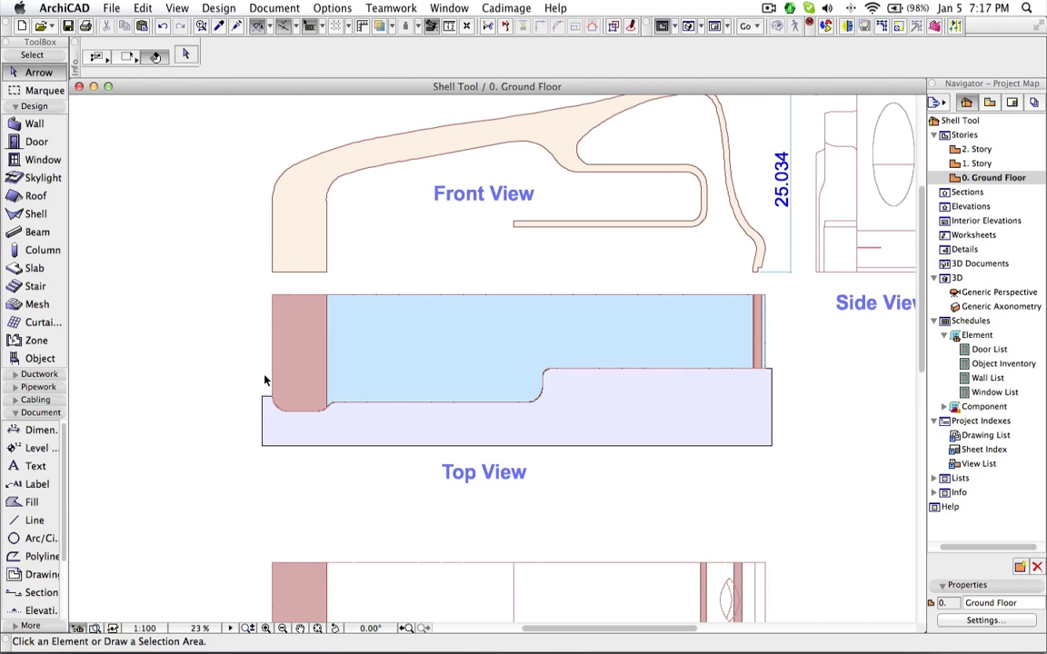
pyautogui.click(1000, 291)
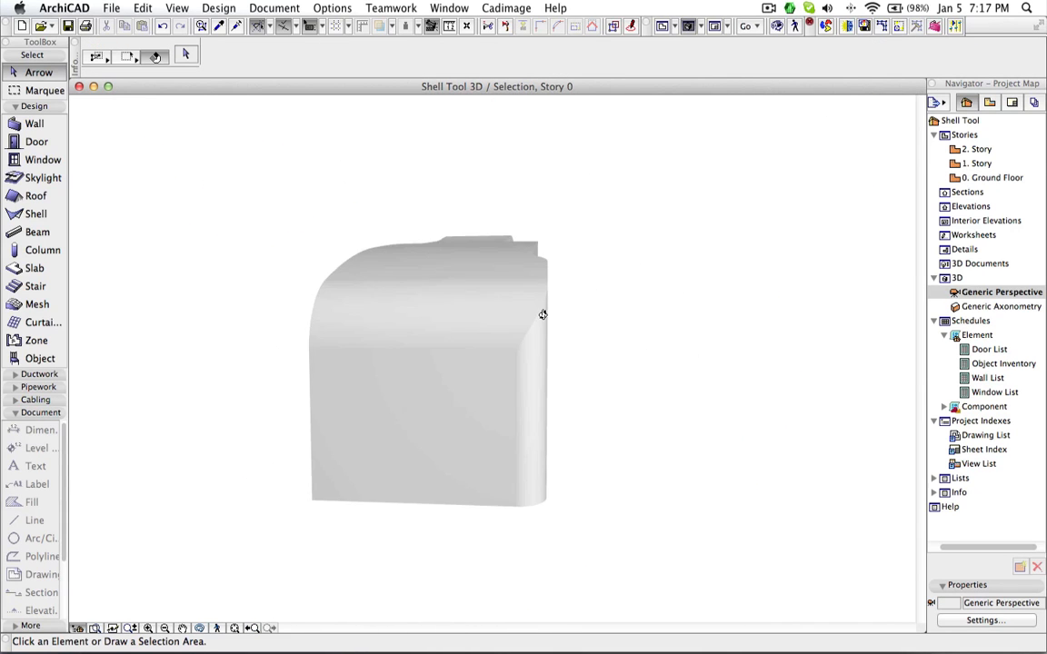
# Step: Return to the floor plan and draw a section line across the furniture's Top View
pyautogui.moveTo(541, 314); pyautogui.dragTo(389, 342)
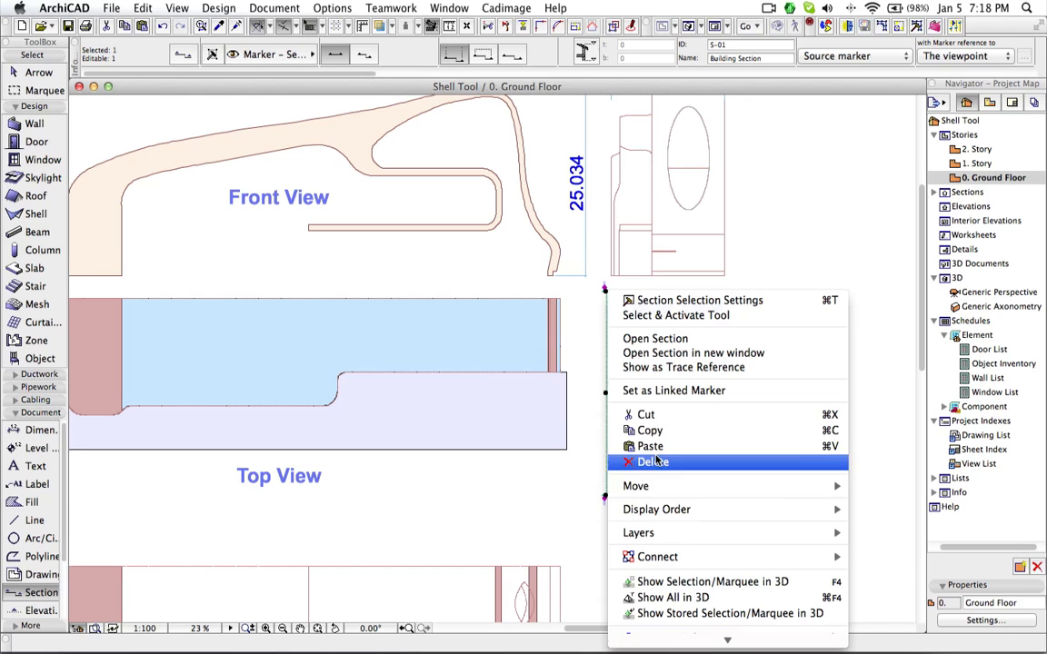
# Step: Open the building section and sketch an ellipse and a rectangle outline over the model
pyautogui.click(652, 462)
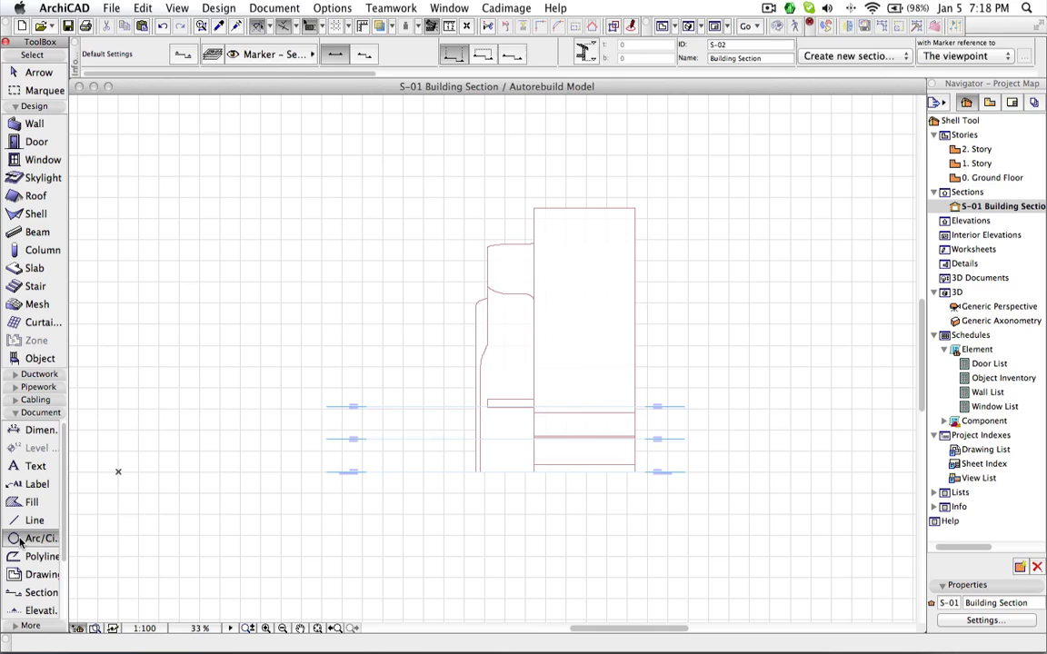
pyautogui.click(40, 538)
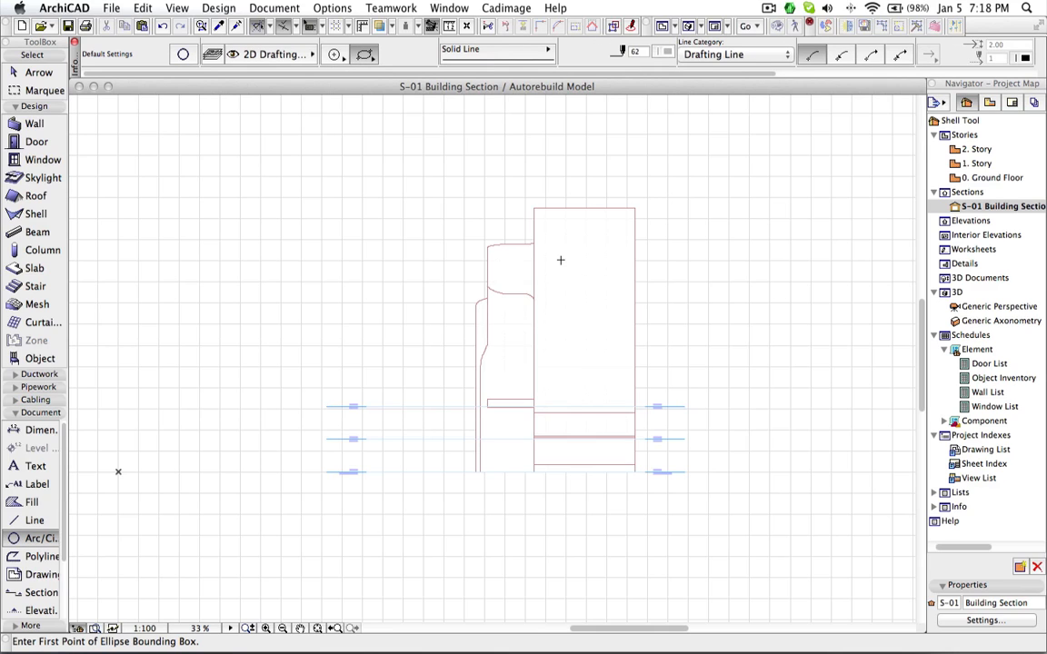
pyautogui.moveTo(559, 261); pyautogui.dragTo(604, 348)
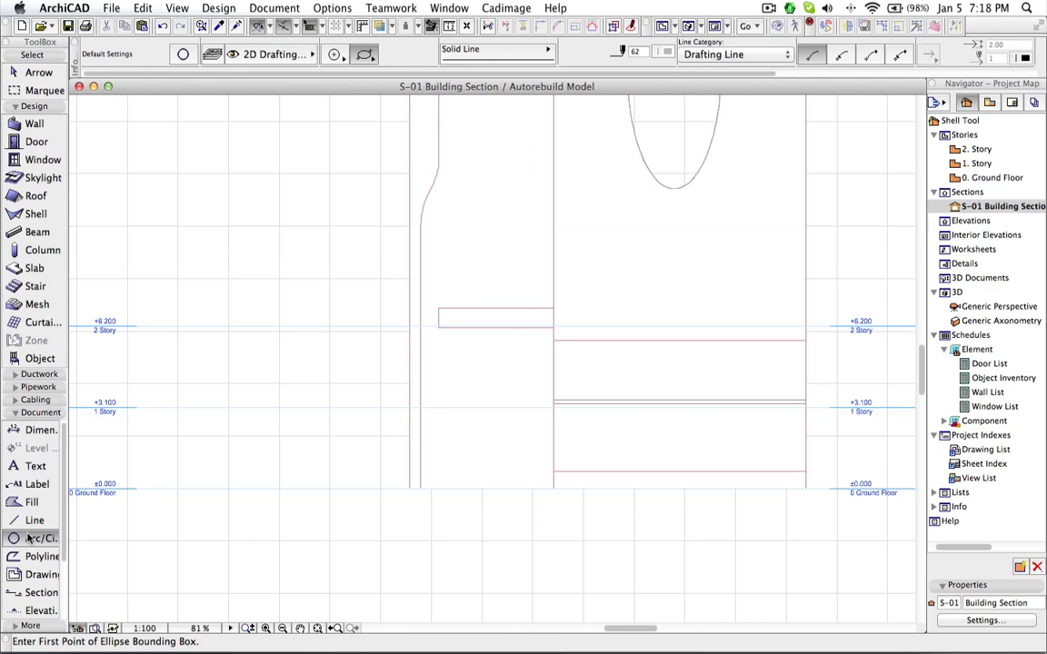
pyautogui.click(35, 520)
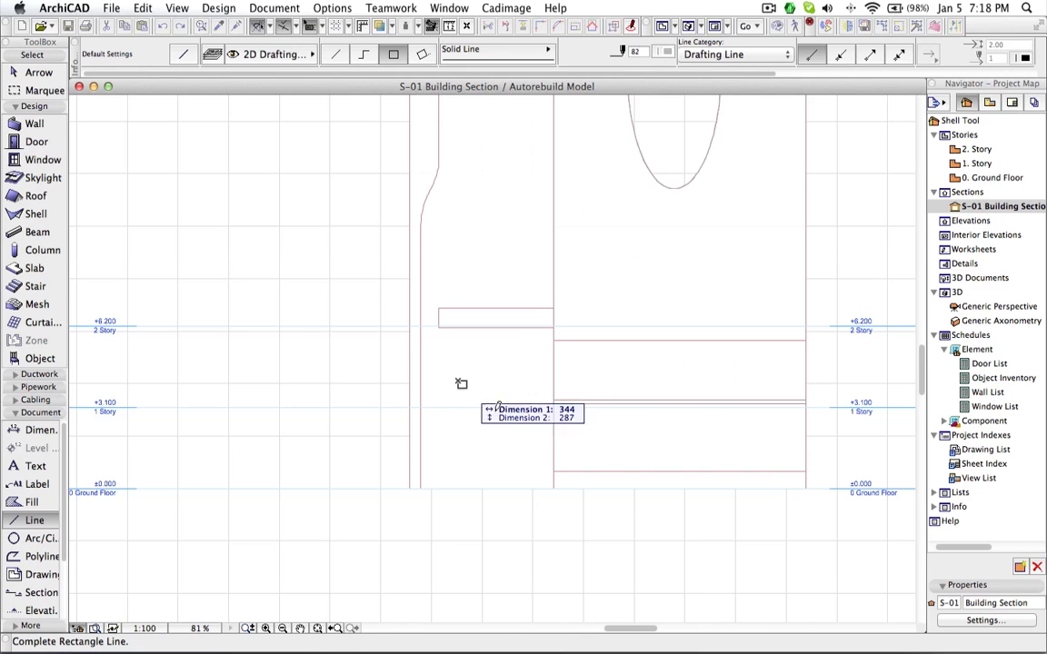
pyautogui.moveTo(458, 380); pyautogui.dragTo(509, 490)
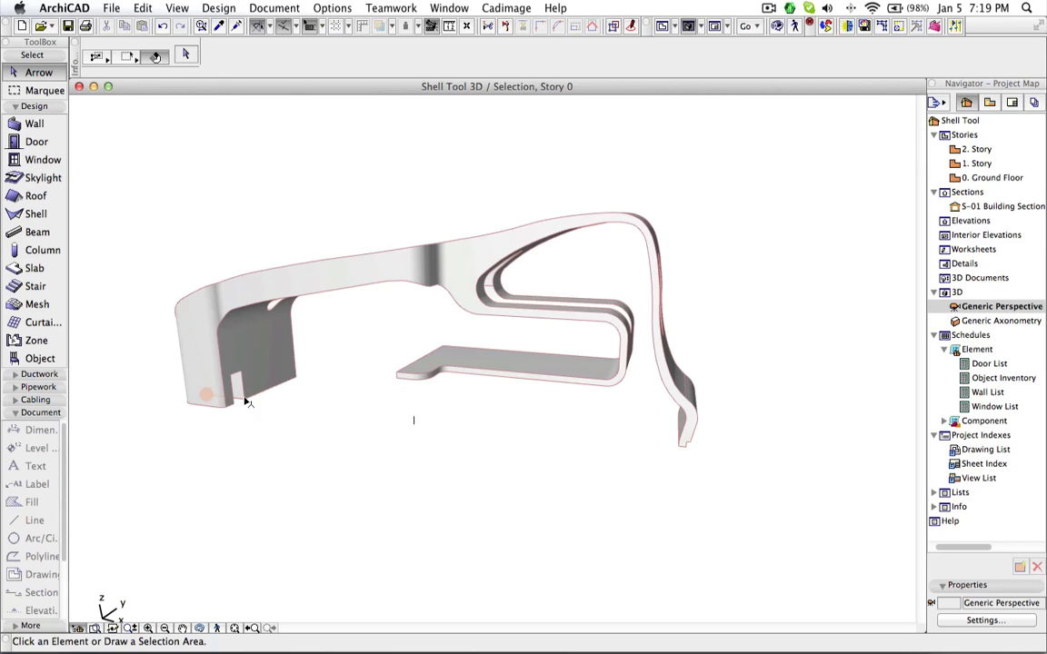
# Step: Select the whole shell model in 3D and orbit to inspect its curved form and cutouts
pyautogui.click(209, 396)
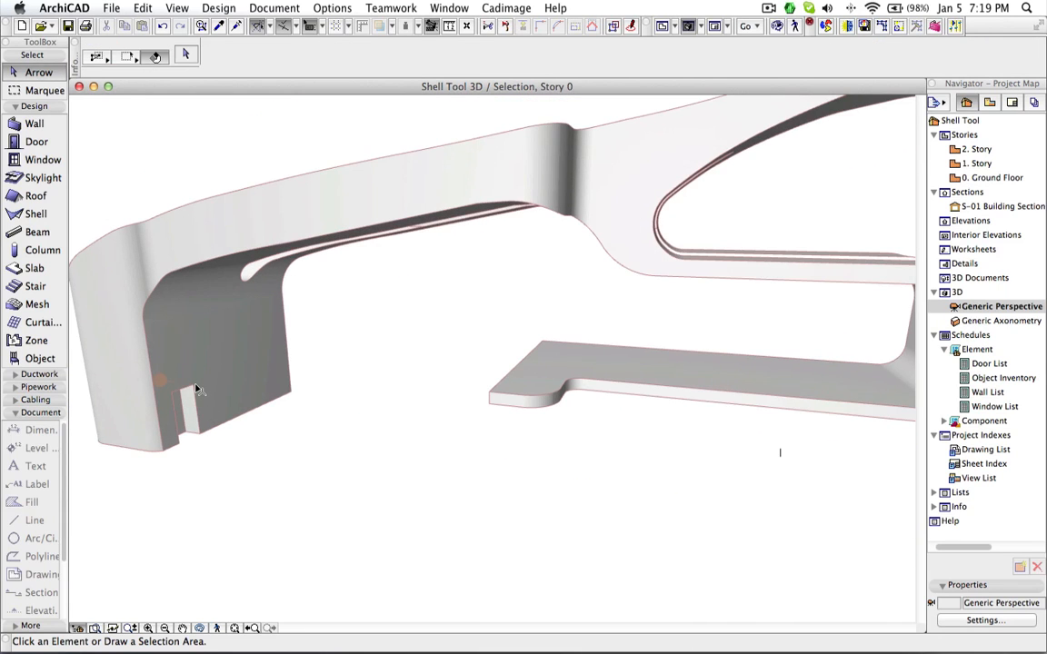
pyautogui.click(196, 389)
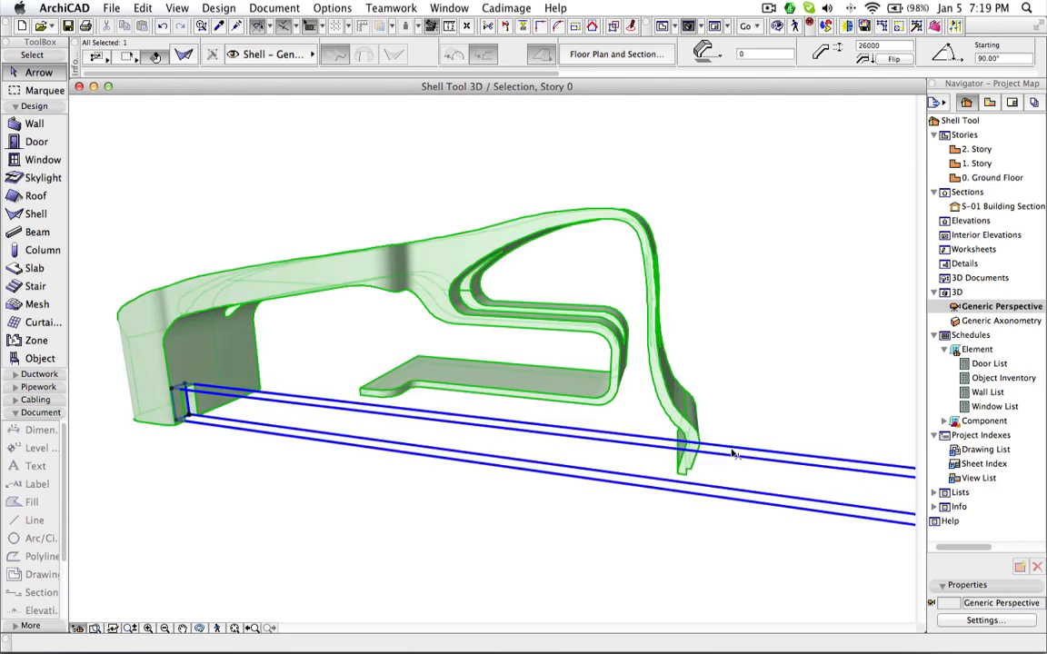
pyautogui.moveTo(727, 454); pyautogui.dragTo(718, 427)
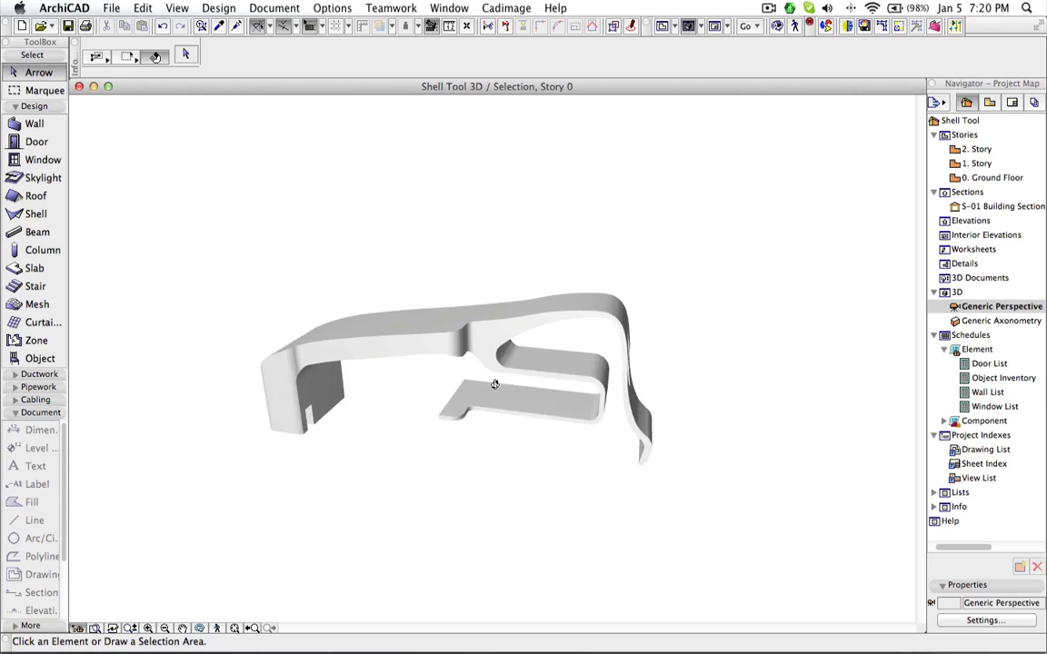
pyautogui.moveTo(495, 381); pyautogui.dragTo(600, 391)
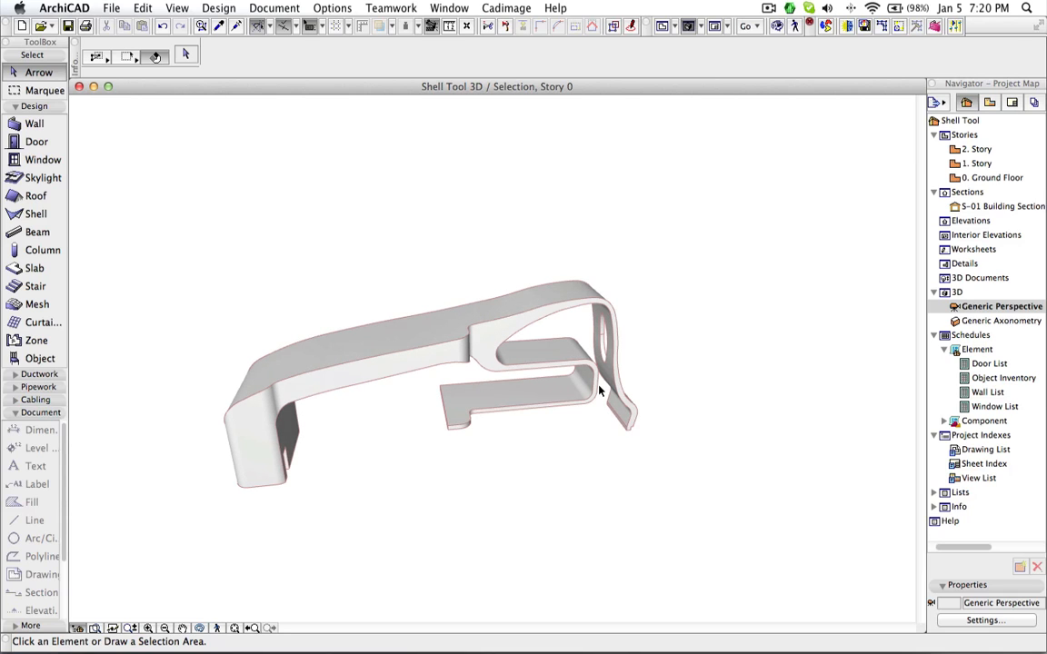